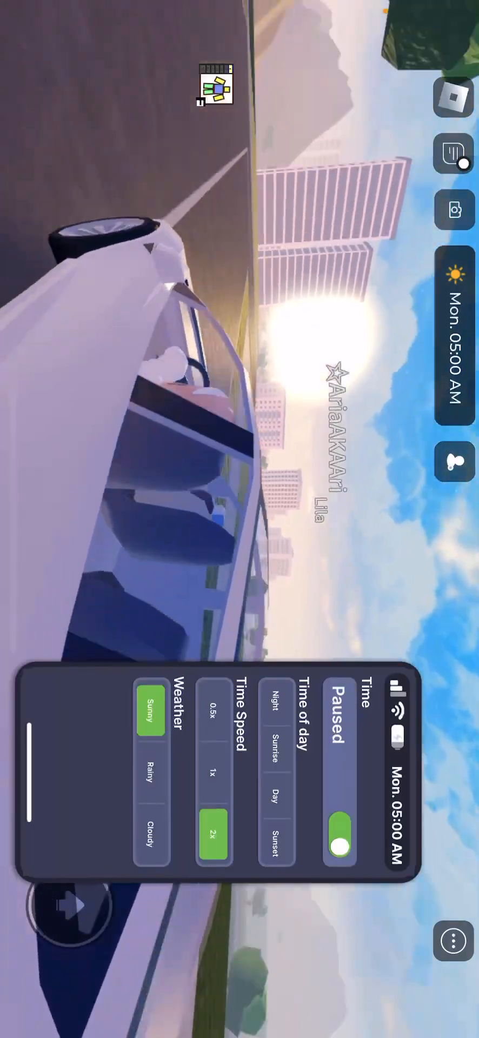
# Pause the game clock at Mon. 05:00 AM with Sunny weather kept.
pyautogui.click(212, 772)
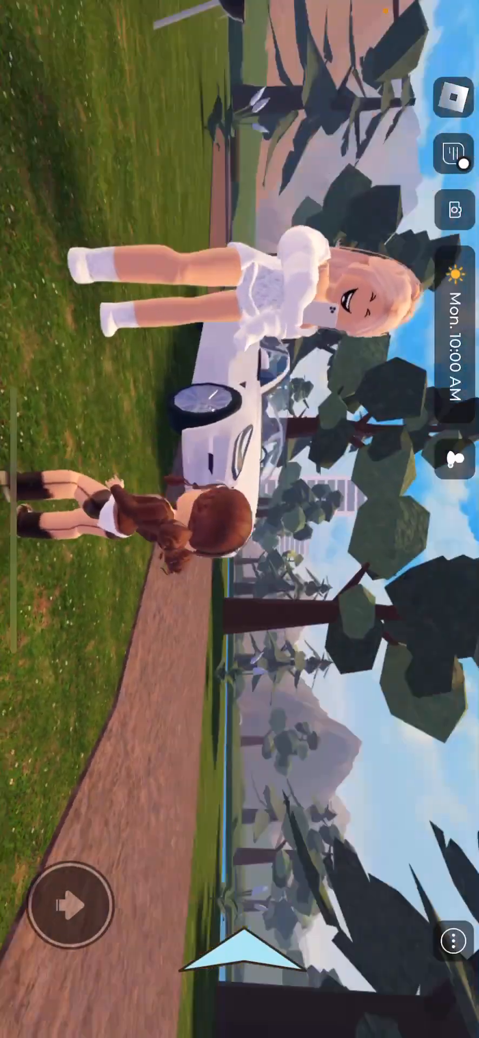
# Walk the avatar up to the lakeside meadow beside the river.
pyautogui.moveTo(240, 596); pyautogui.dragTo(240, 397)
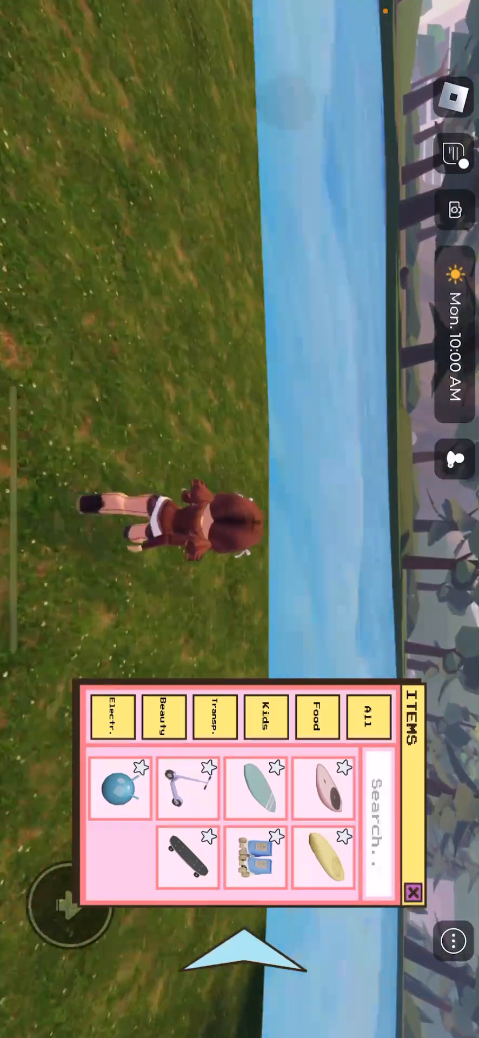
# Browse the Items catalogue, scrolling the categories and checking the Beauty items.
pyautogui.click(325, 787)
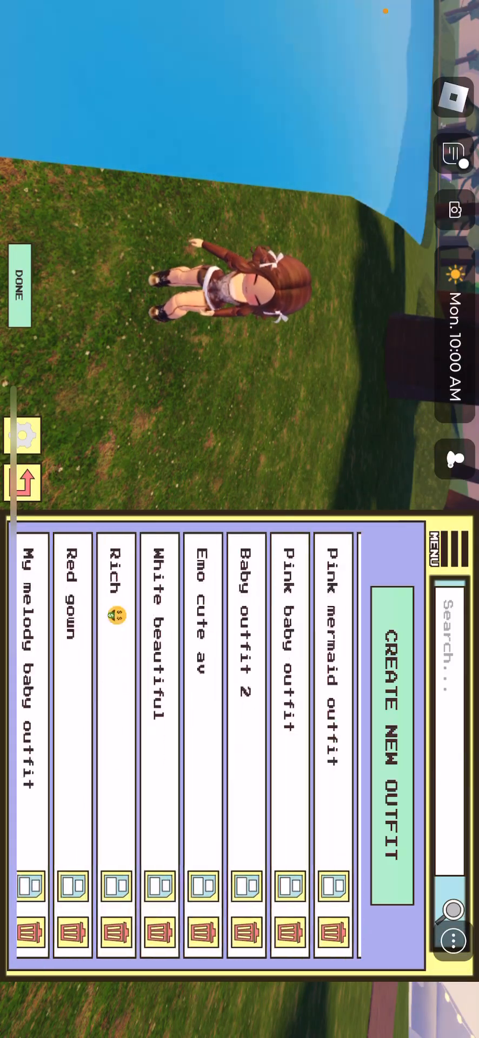
pyautogui.hscroll(-3)
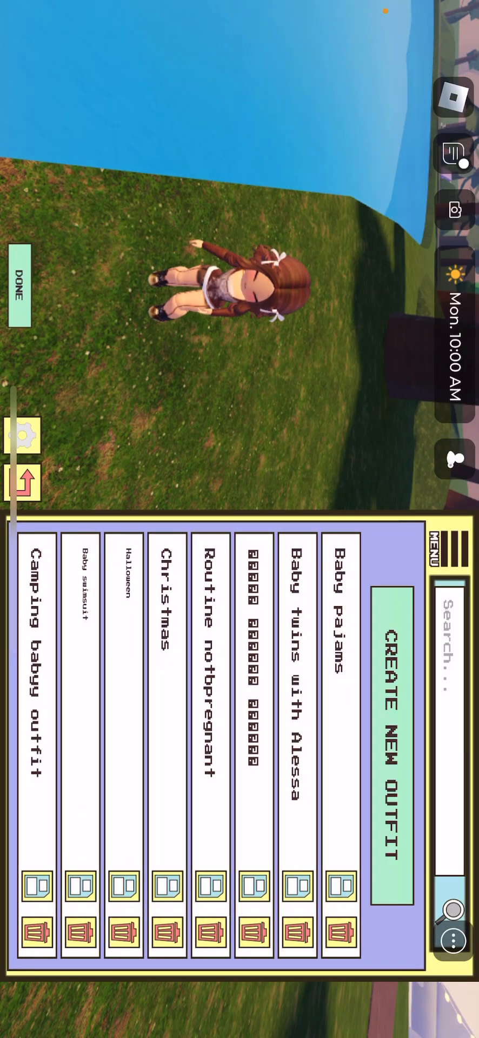
pyautogui.click(18, 293)
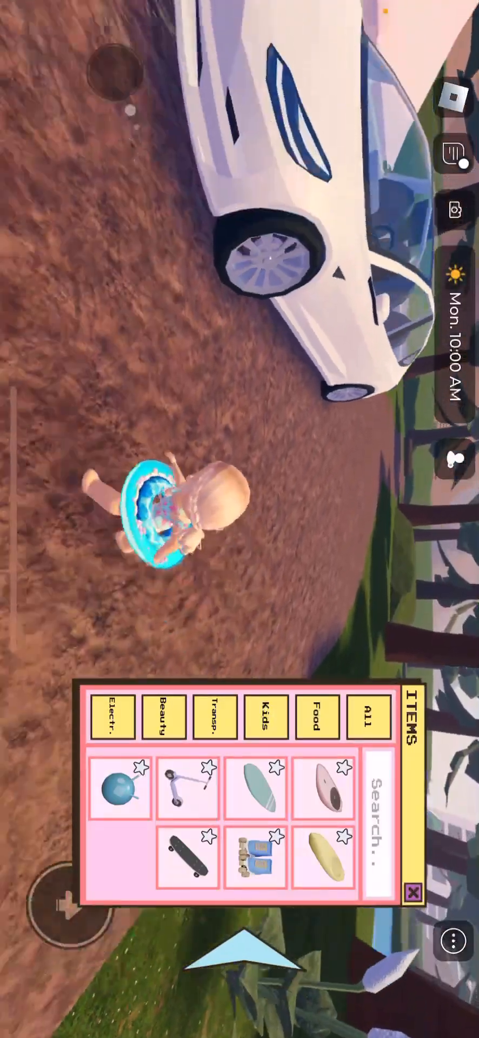
pyautogui.click(162, 719)
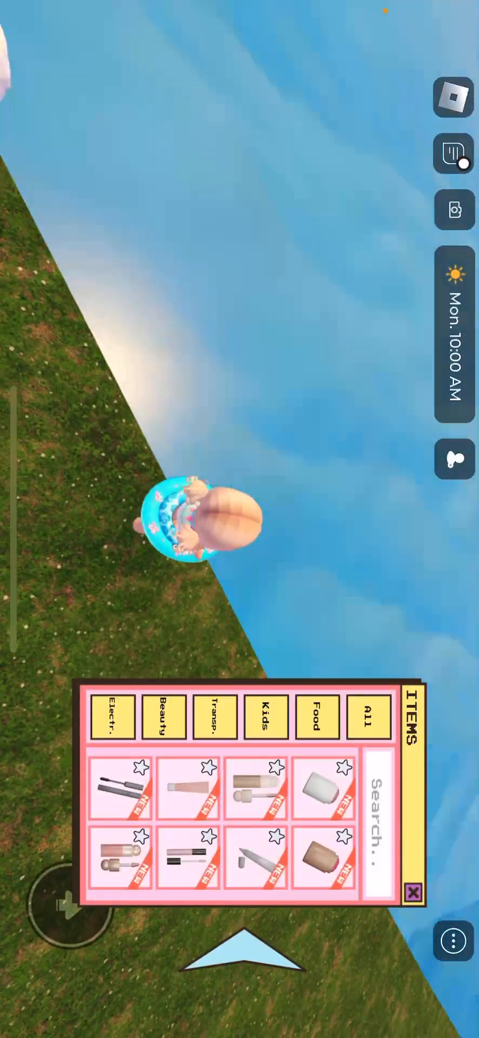
# Return to the Transp. category and spawn the pink Jet Board beside the avatar.
pyautogui.click(214, 717)
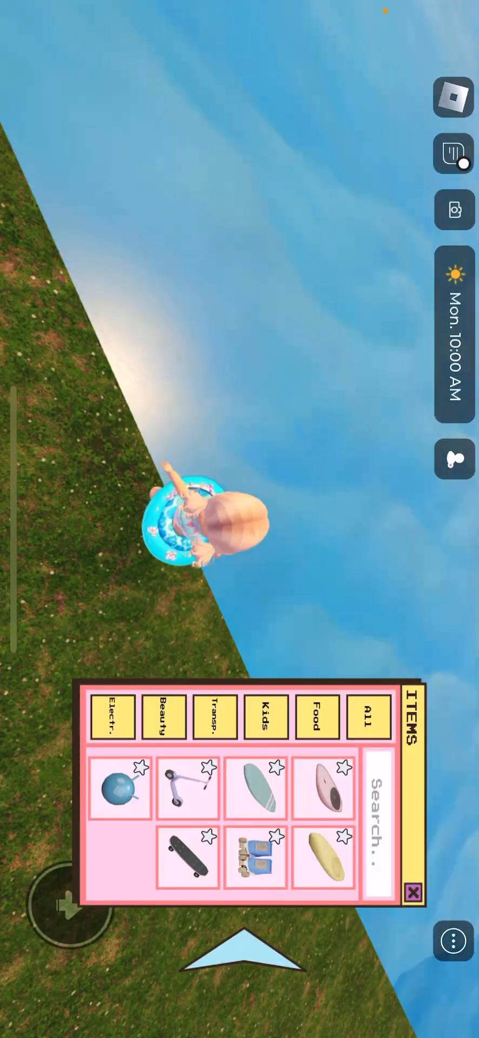
pyautogui.click(325, 790)
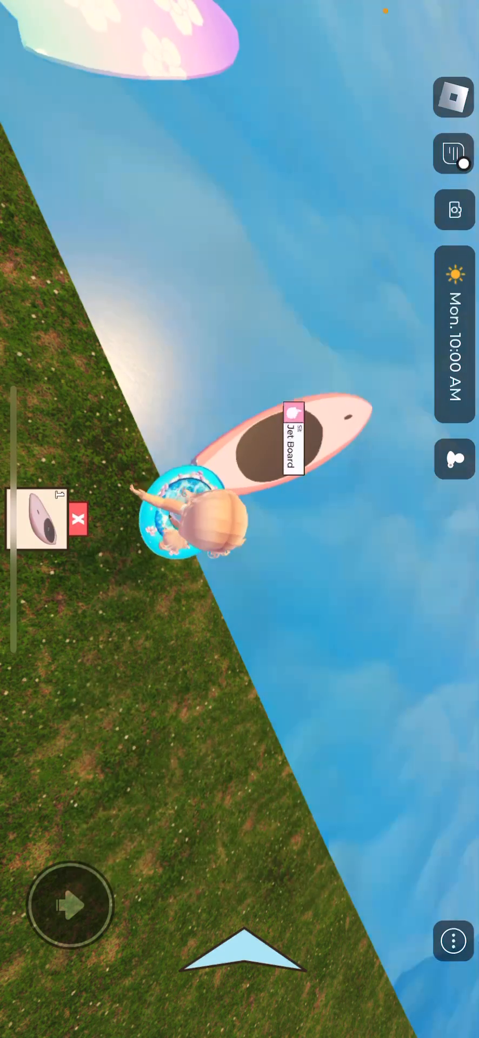